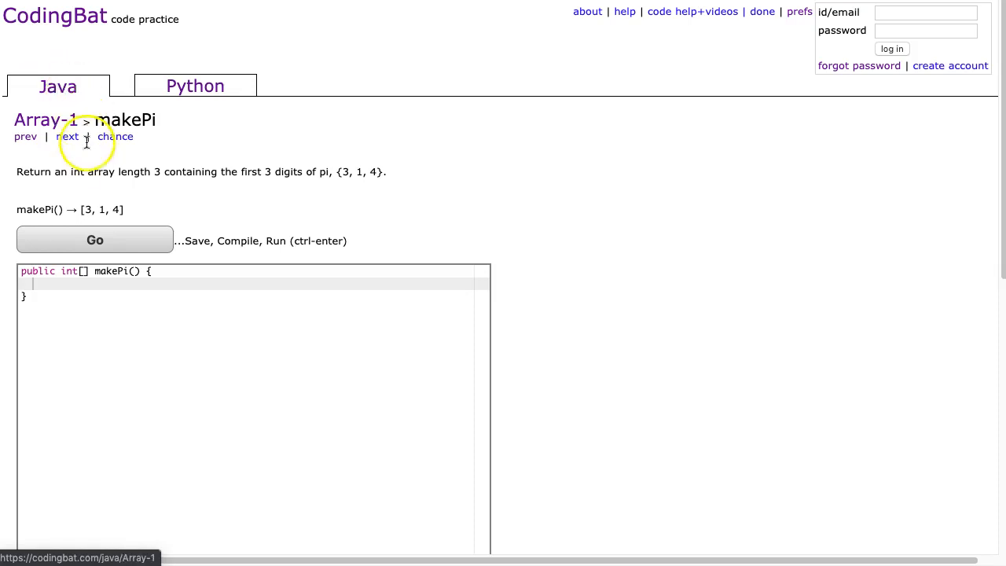
mouse_move(116, 175)
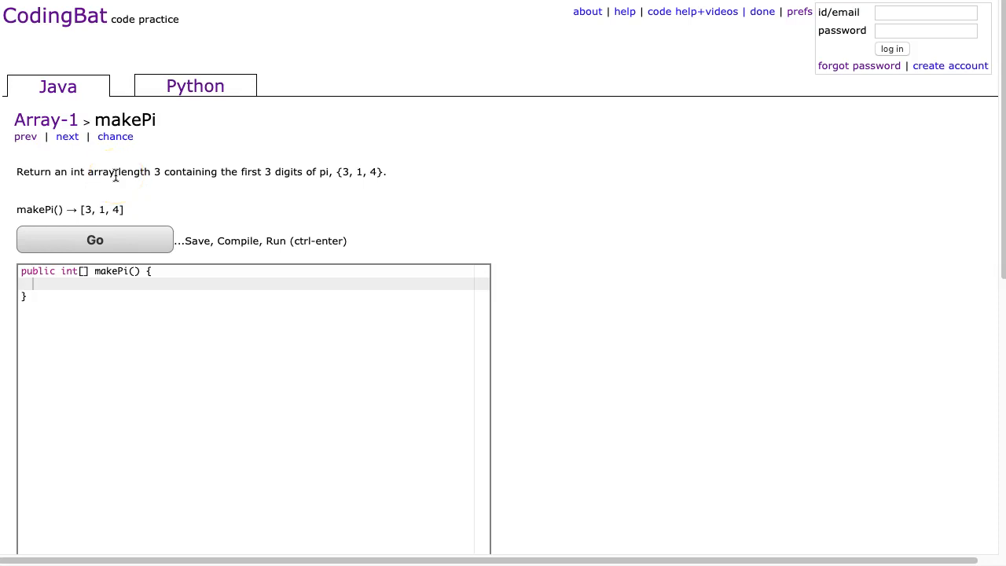
- Add a blank line inside the empty makePi method body
double_click(98, 171)
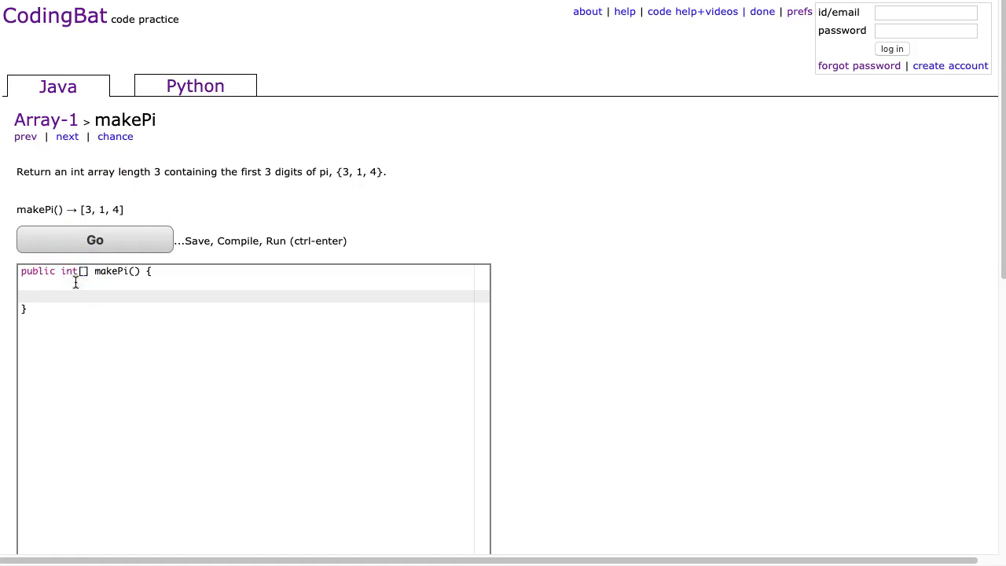
- Write a /* */ comment: arrays have a fixed size, lists grow as elements are added
type("/*")
type("ARRAYS AND LISTS ARE DIFFERENT")
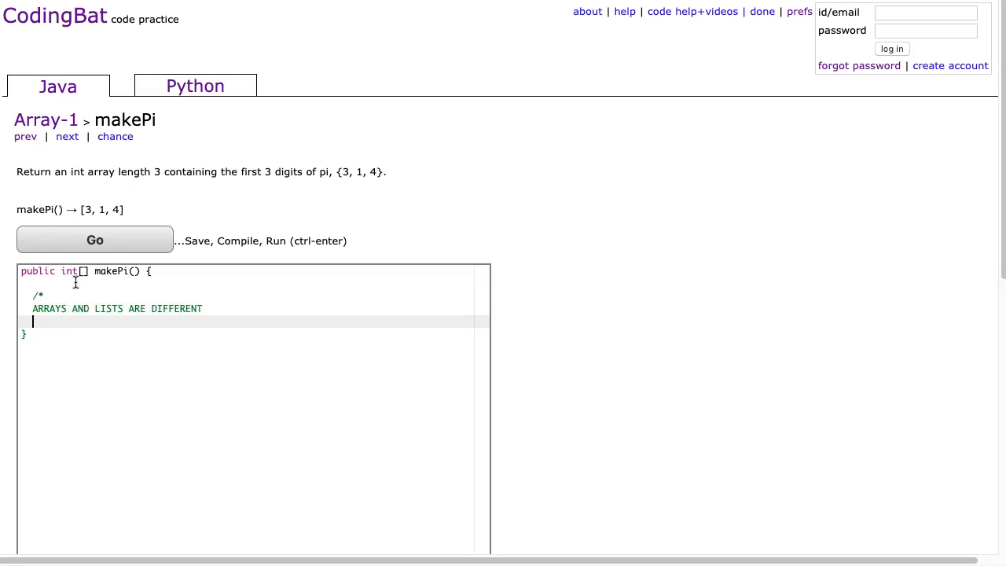
type("*/")
type("Array is a static data structure -")
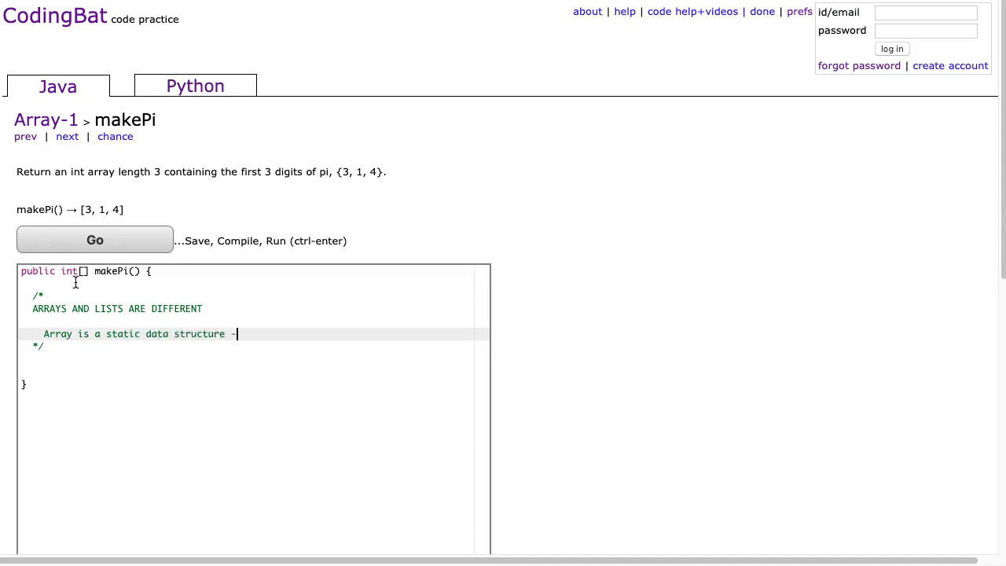
type("The size must be set in advance of use.")
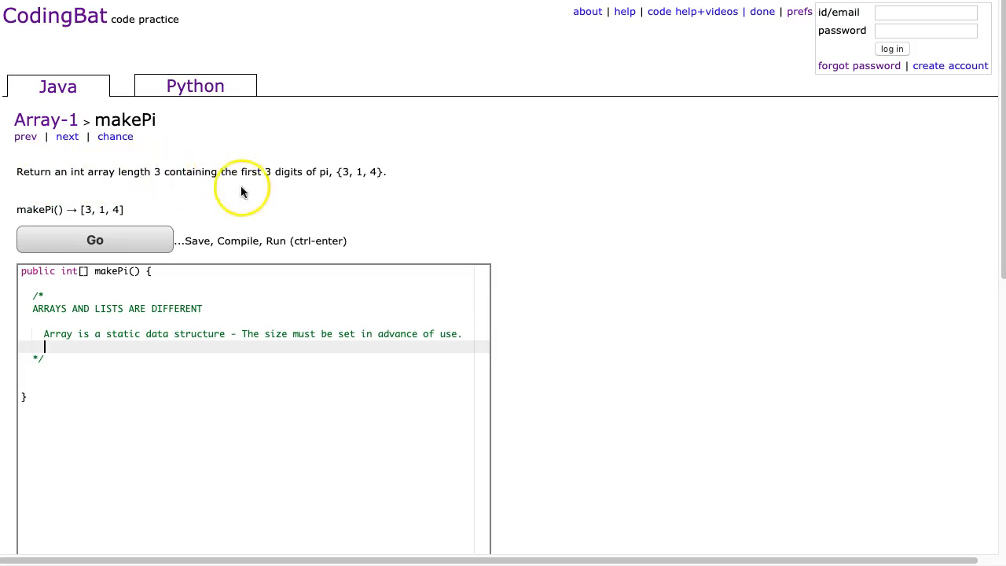
mouse_move(223, 222)
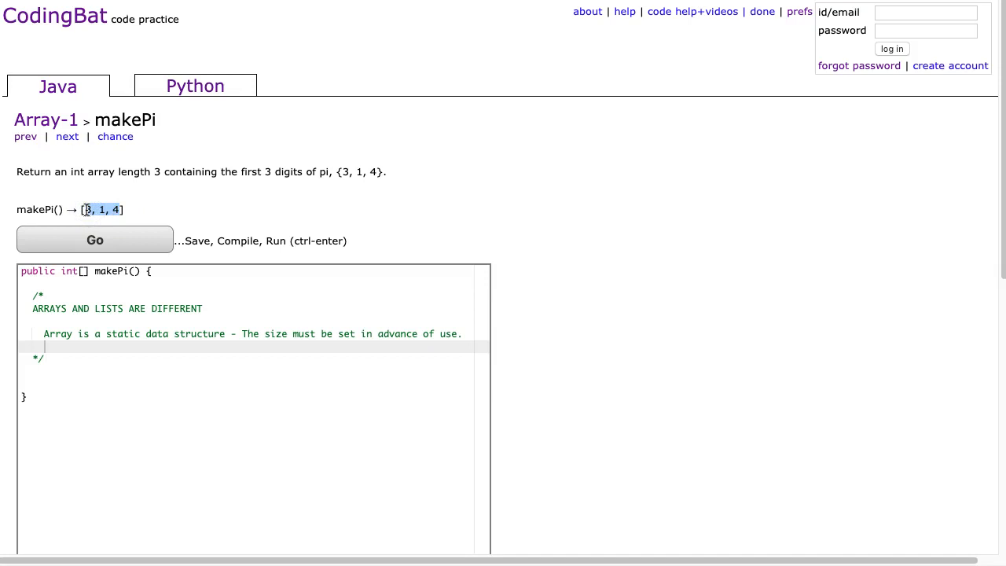
type("List is a dynamic data")
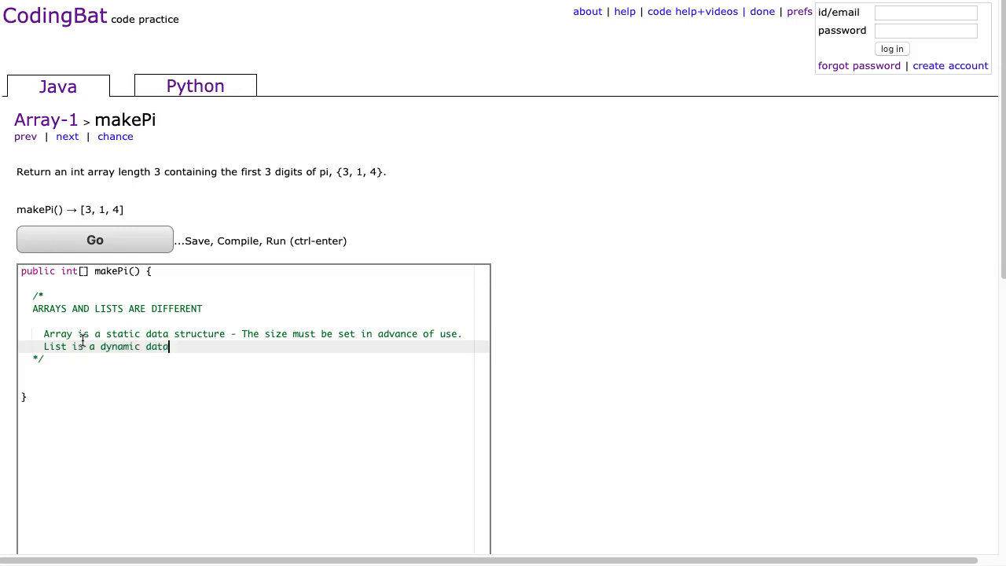
type("structure -")
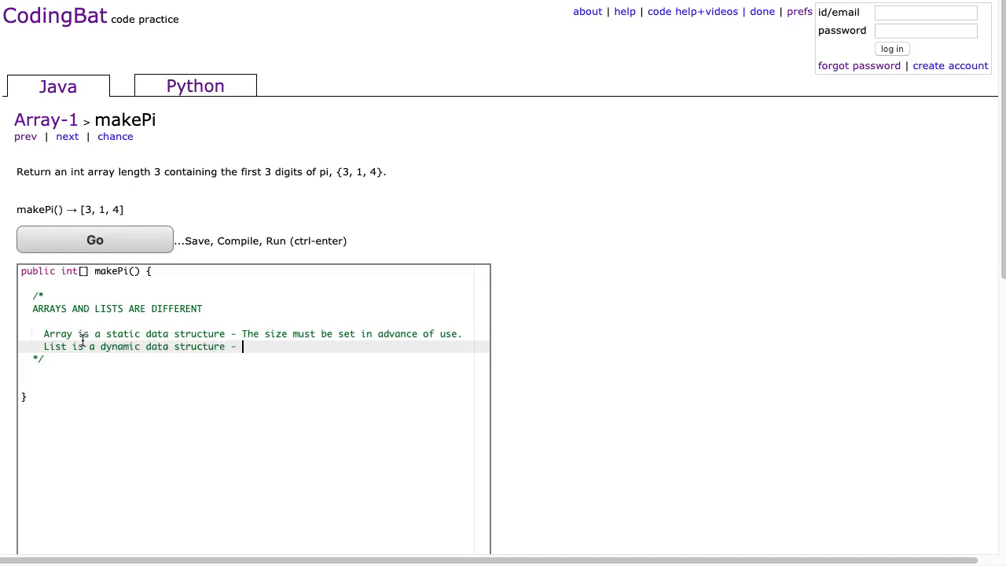
type("The size can")
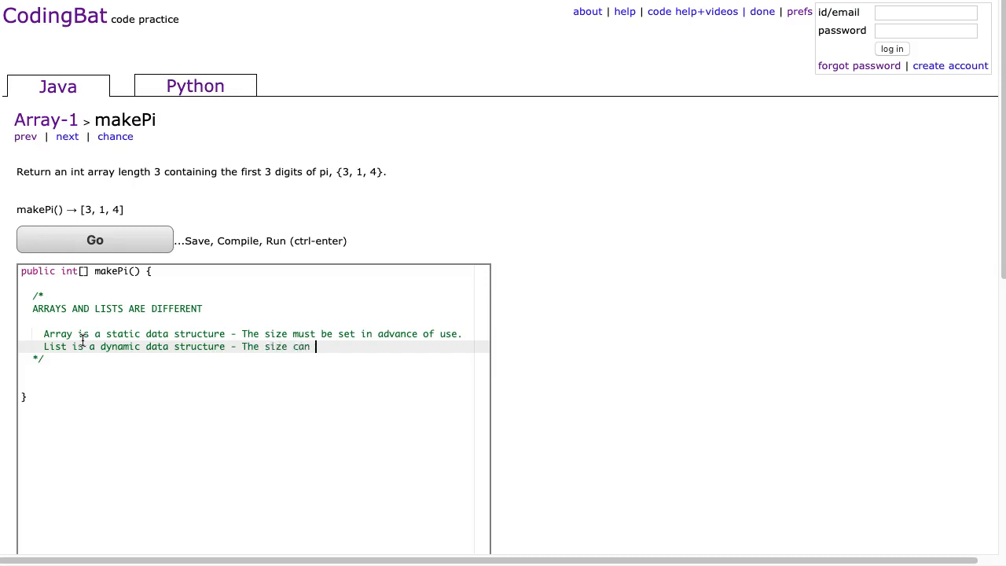
type("change as")
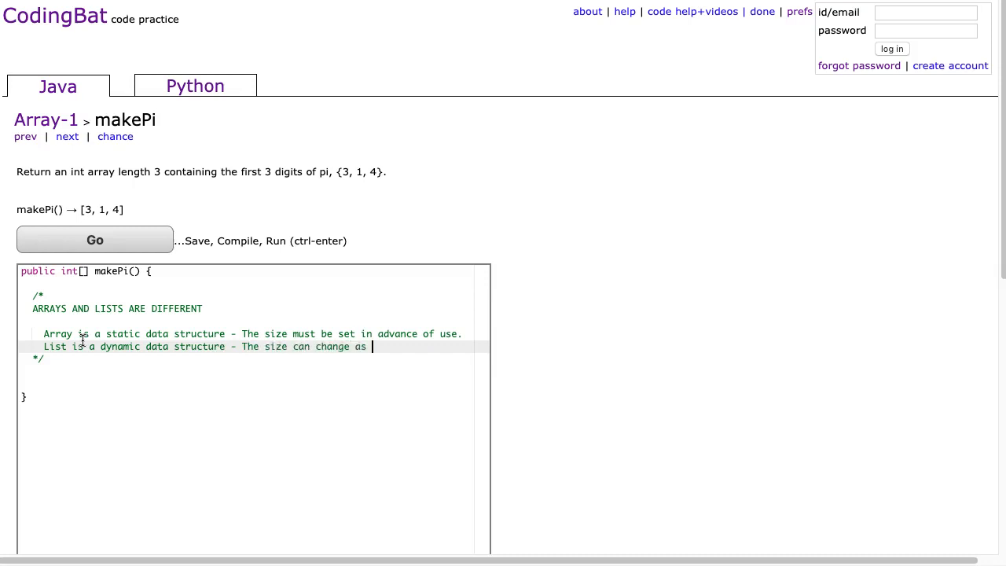
type("new elements are adde")
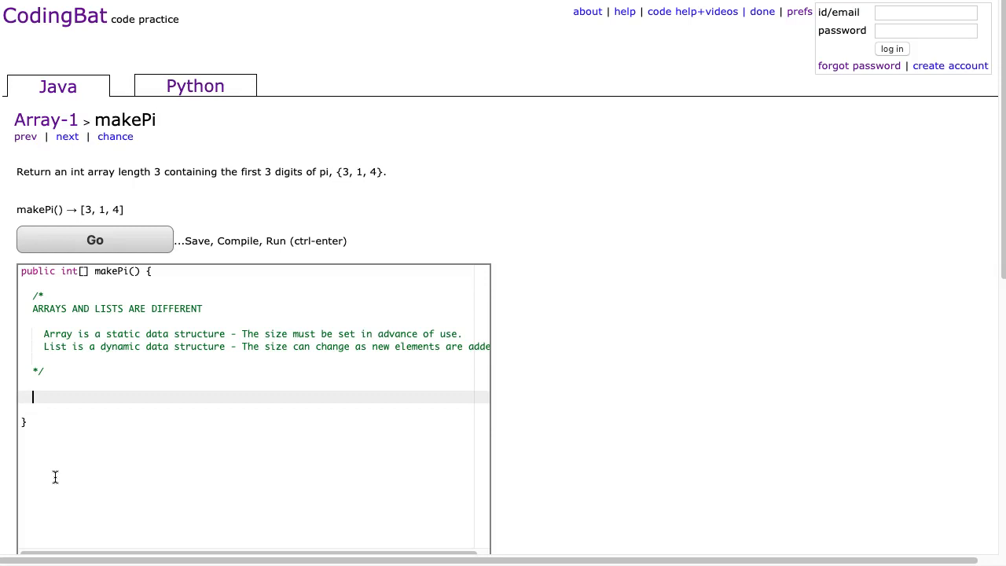
- Type an illustrative list = [] with list.append(1) and list.append(4) lines
type("list =")
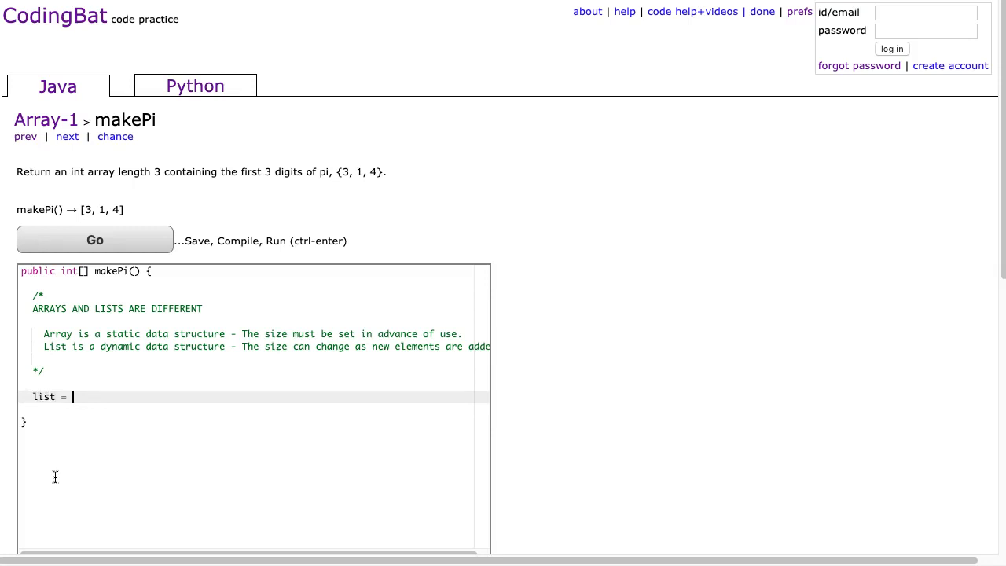
type("[]")
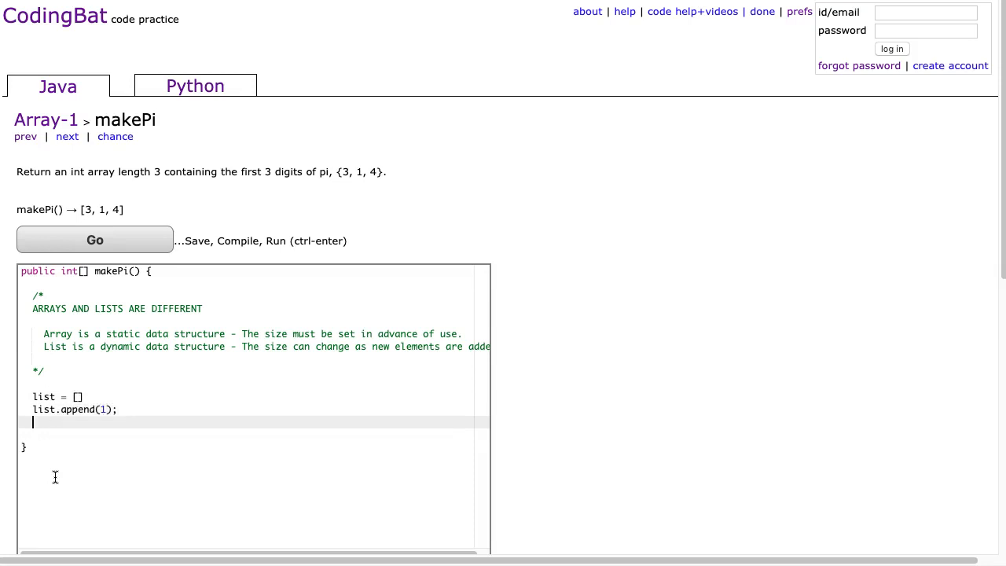
type("list.ap")
left_click(255, 409)
type("3")
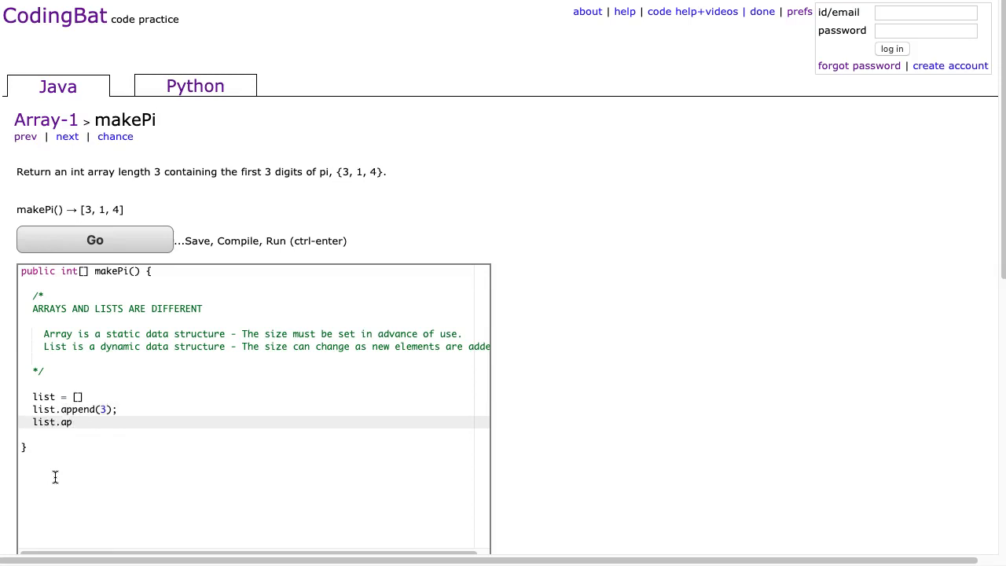
type("pend(1);")
type("list.a")
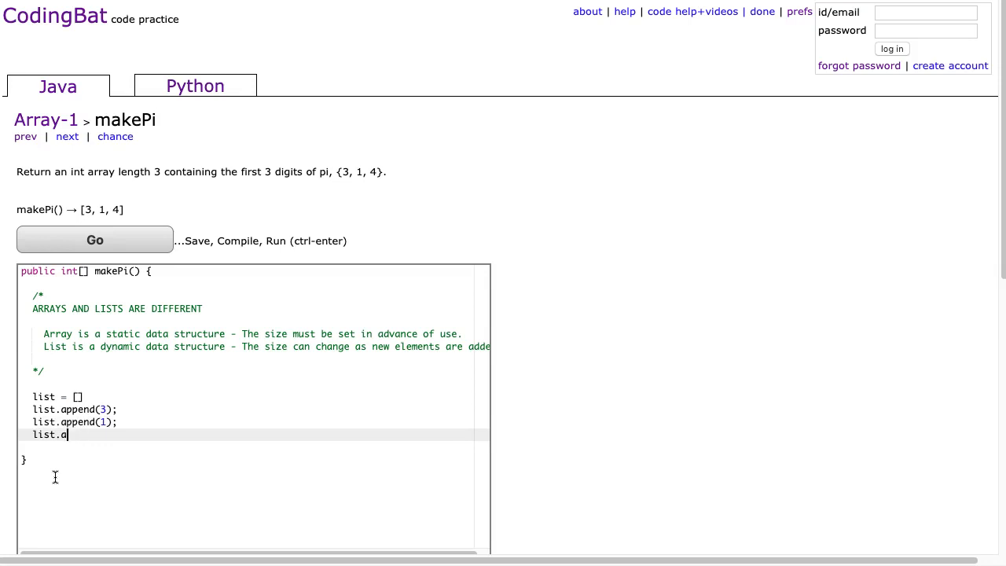
type("ppend(4)")
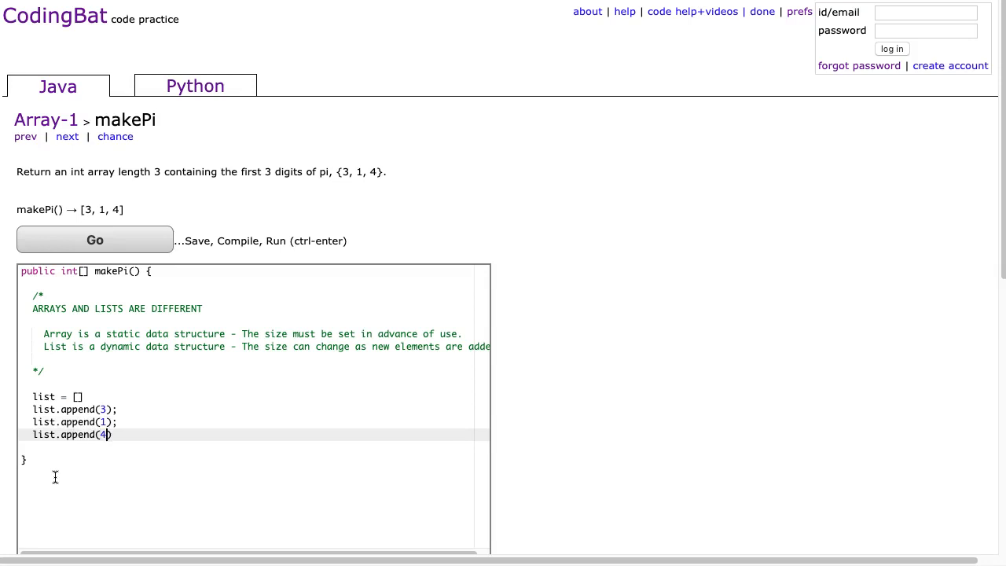
type(";")
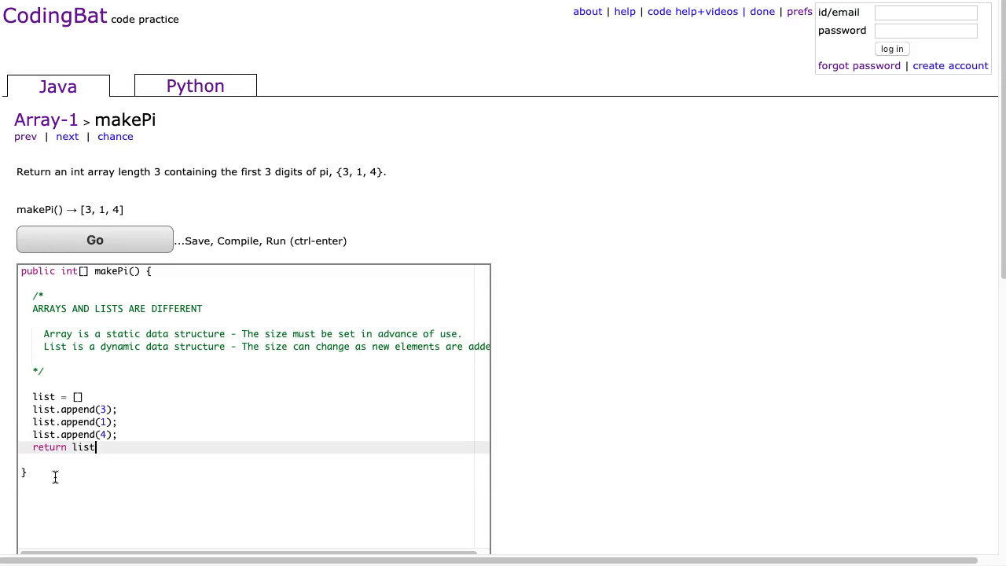
type(";")
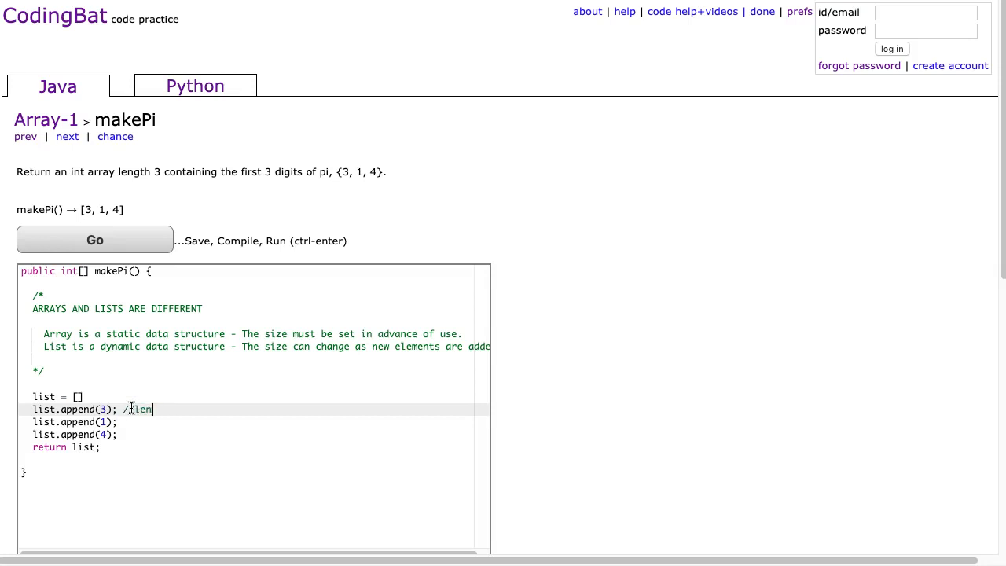
- Add a '//list length 2' note, then clear the list illustration code
type("ist lenght of 1")
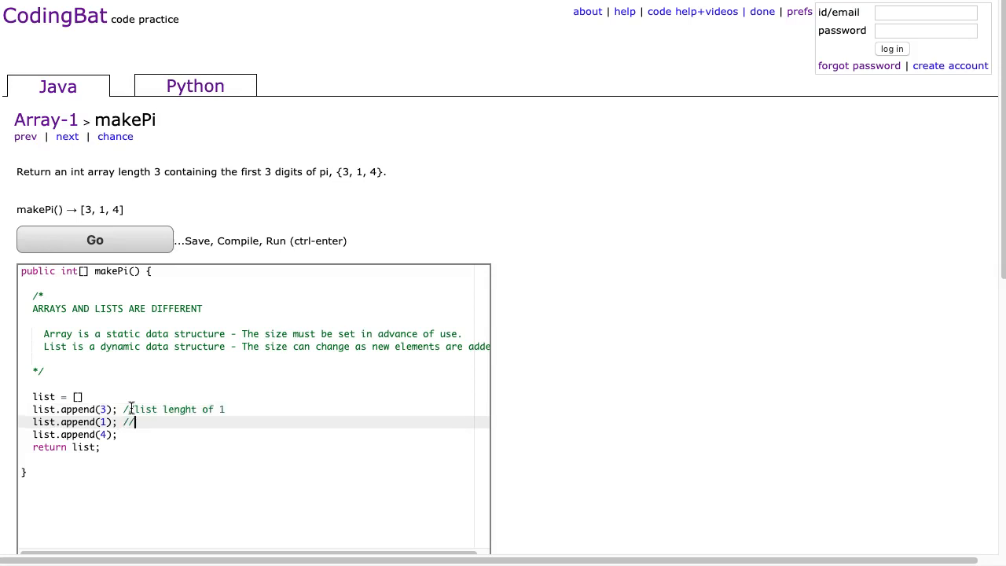
type("list length")
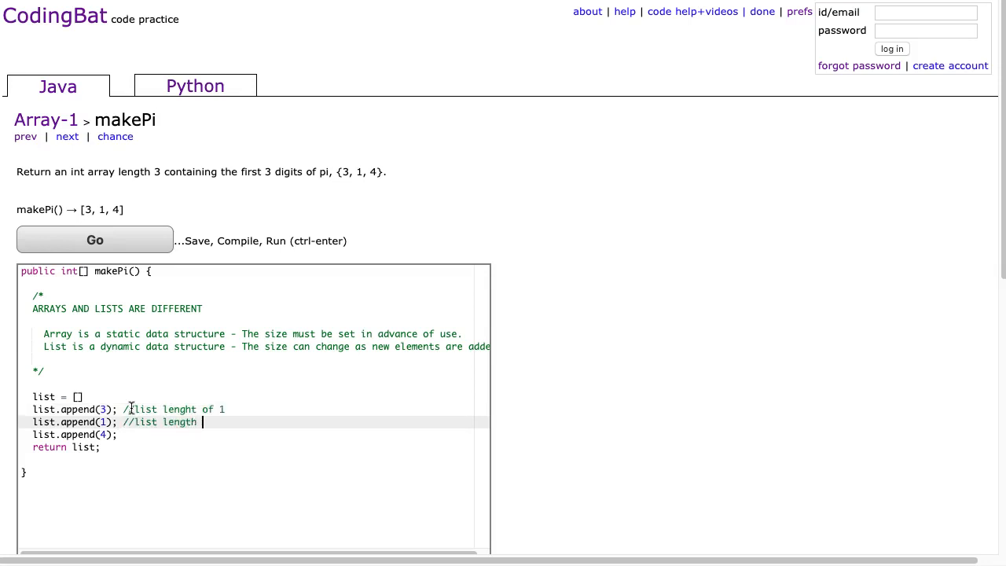
type("2")
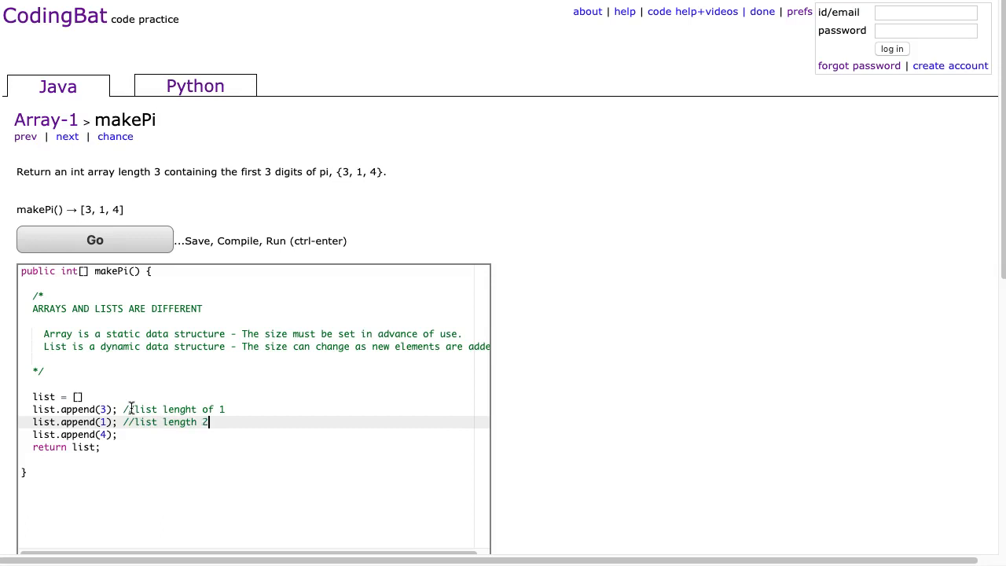
type("//list length")
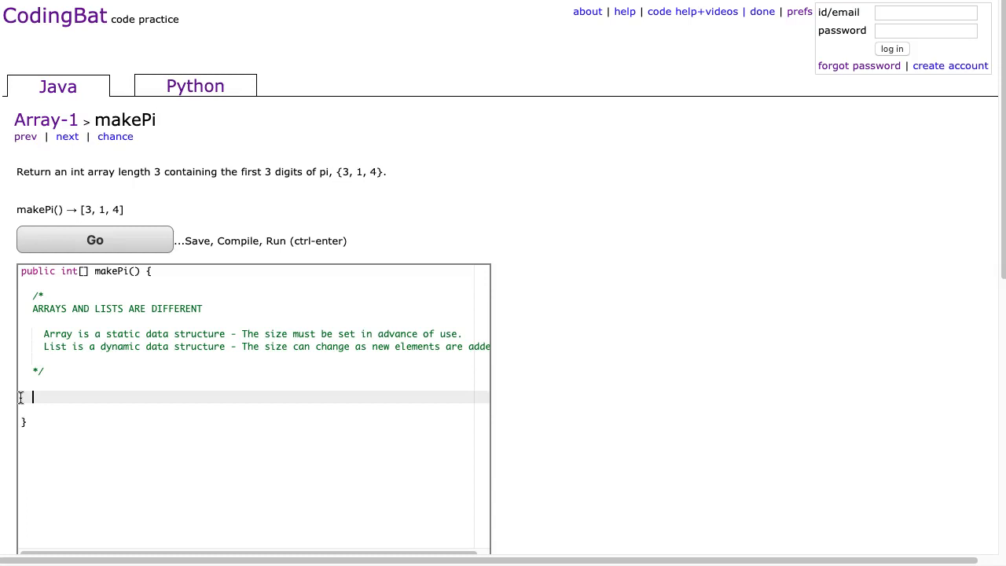
- Declare int[] arr = {3,1,4}; and return arr; beneath the comment
type("int[]")
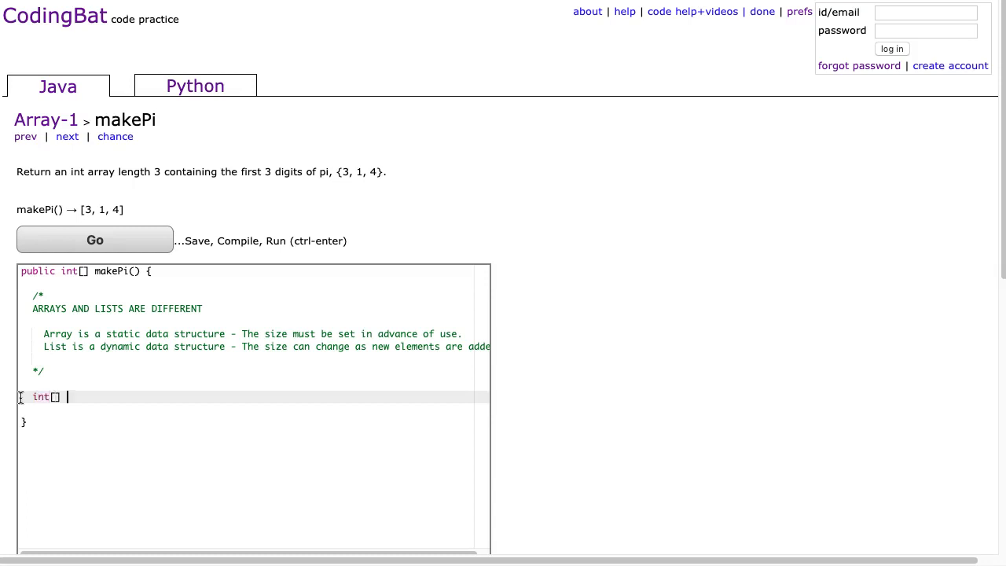
type("arr =")
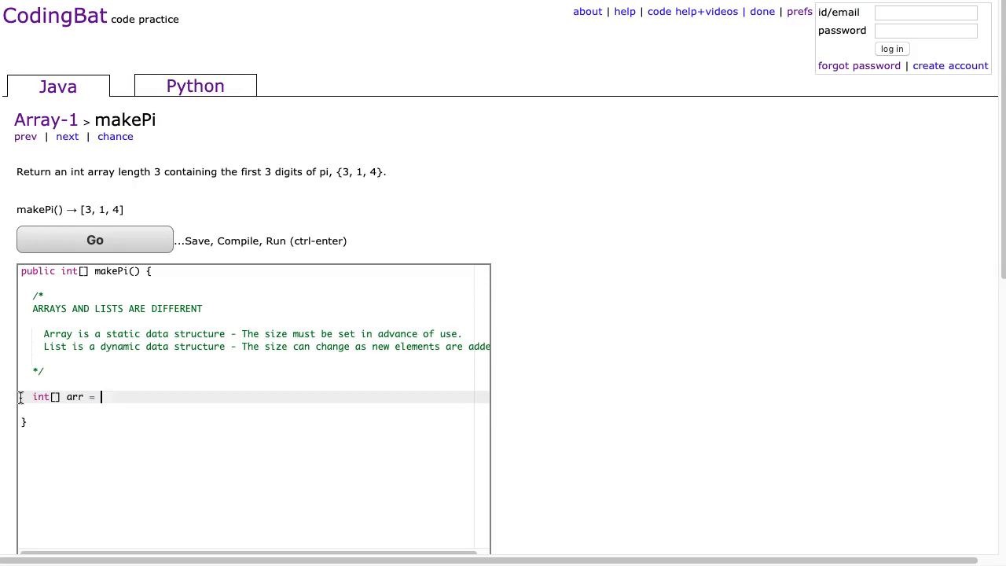
type("{")
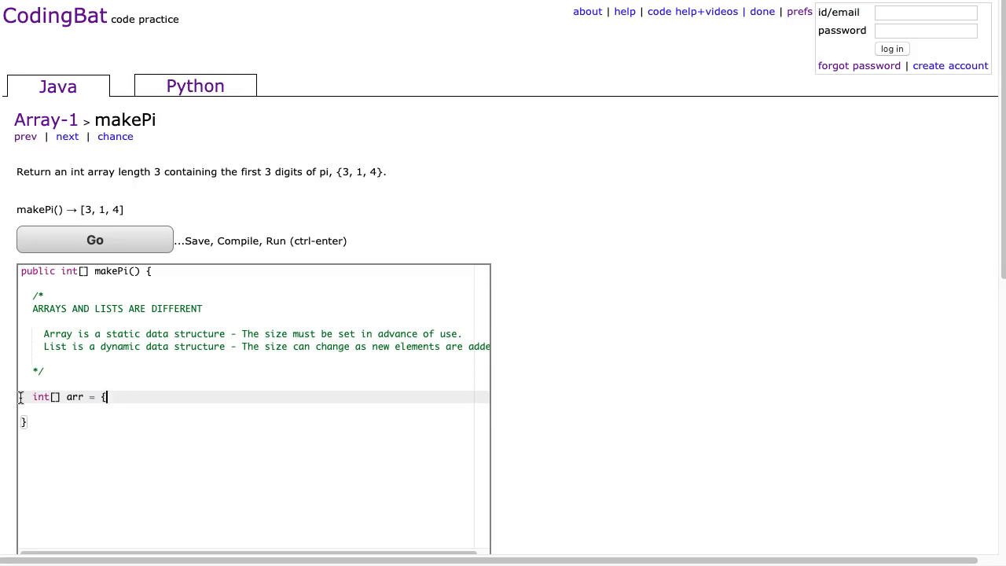
type("3,1,4};")
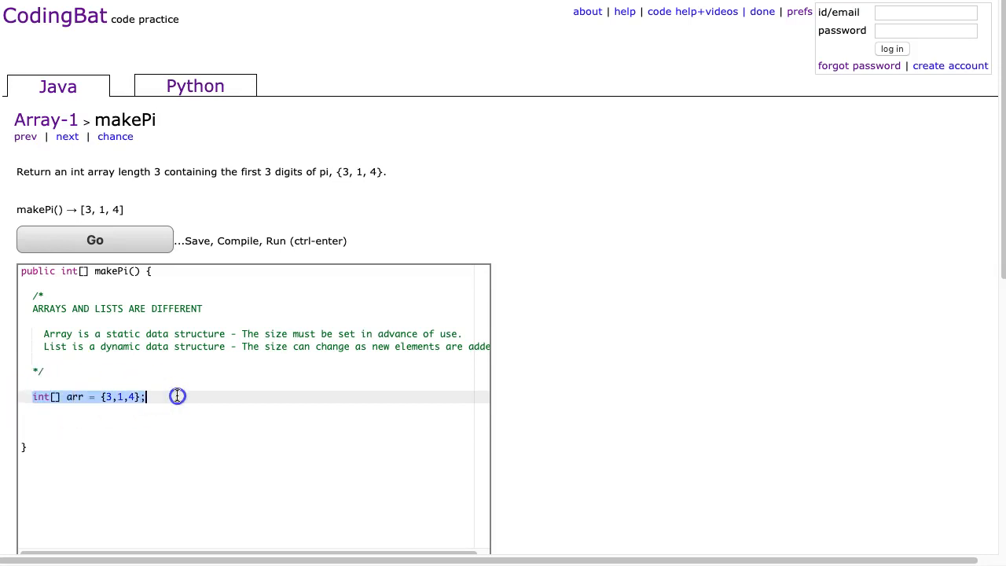
type("return arr;")
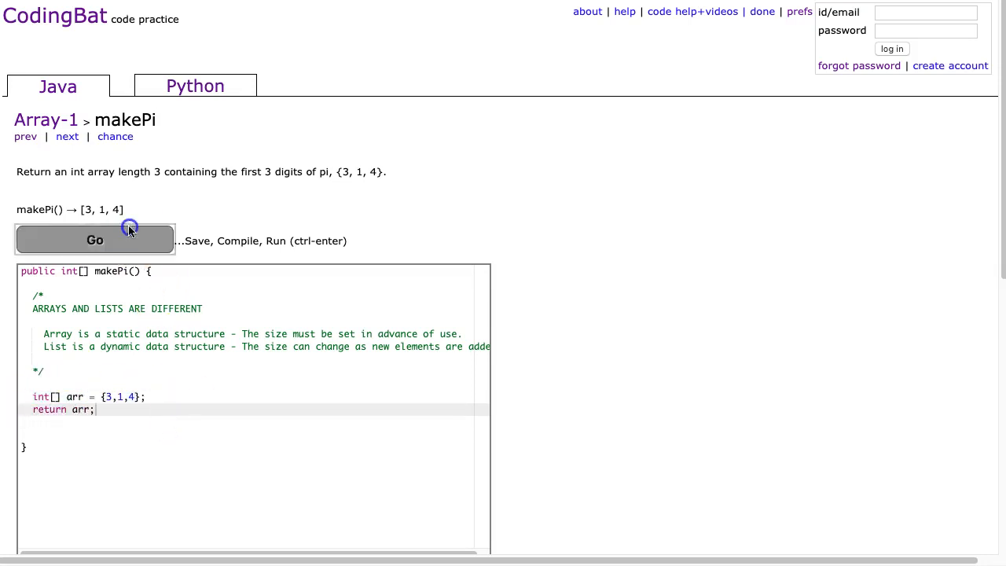
- Run the tests to get All Correct, then wrap the array lines in /* */
left_click(94, 240)
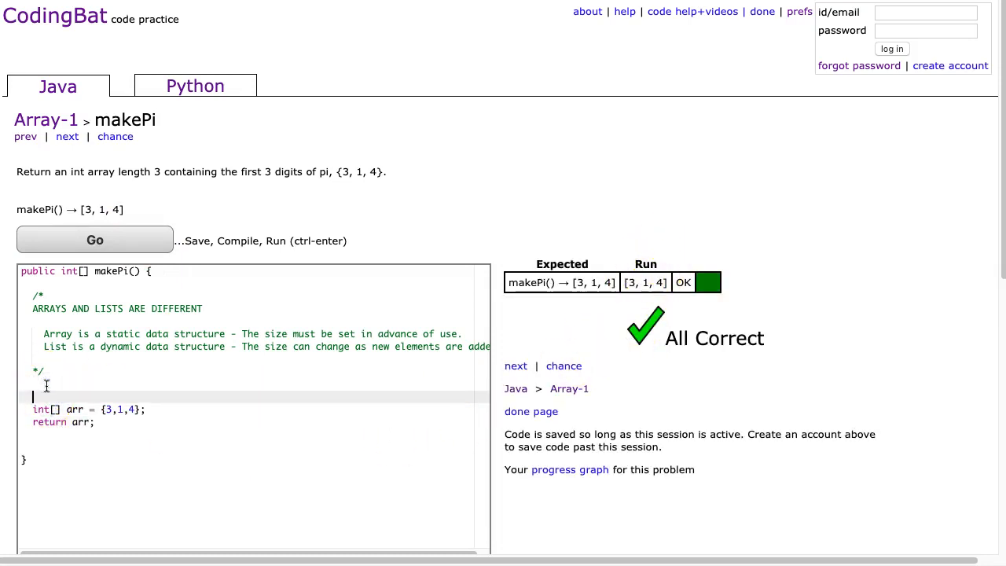
type("/*")
type("*/")
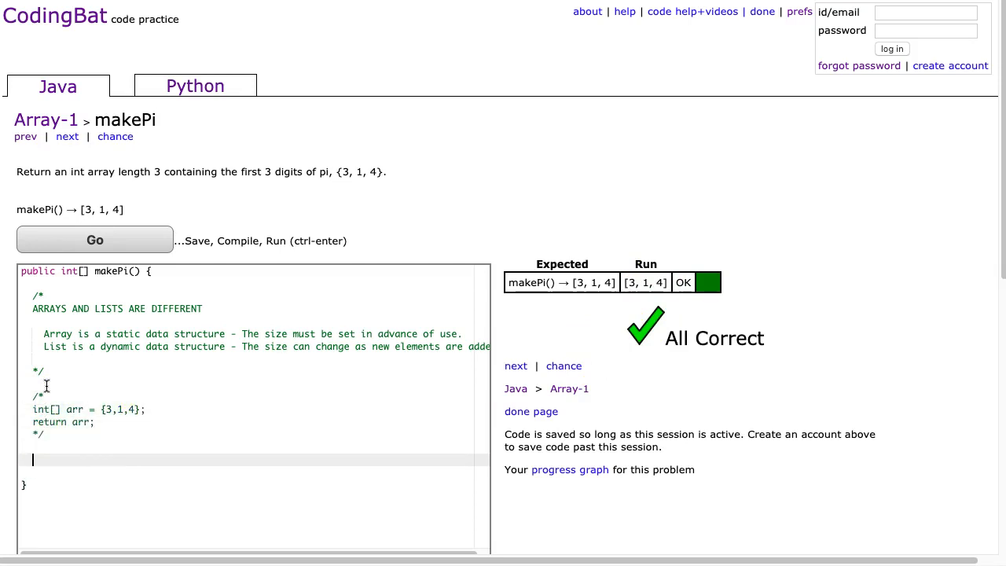
- Declare int[] arr = new int[3]; with a 'make an array of' comment
type("int[] arr")
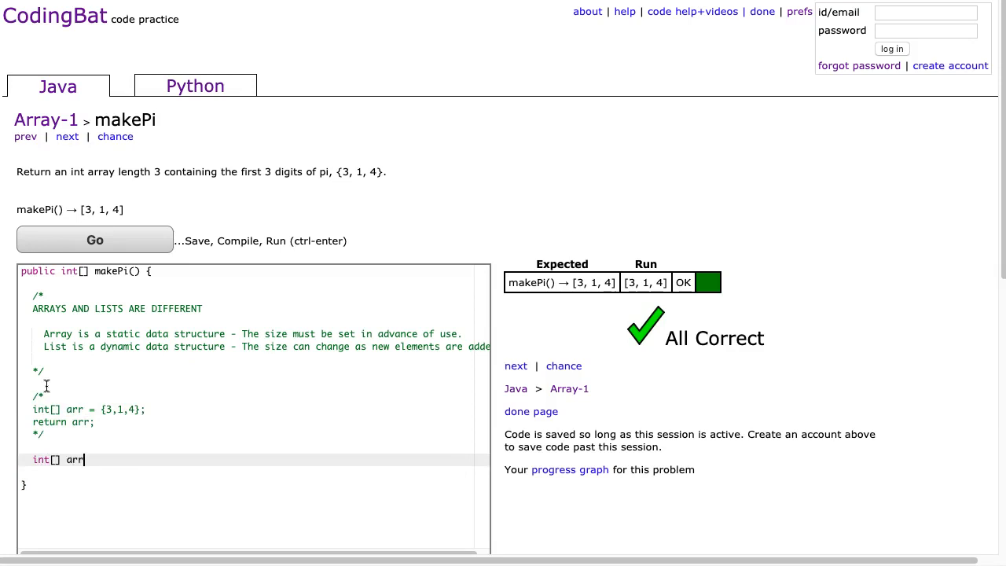
type("=")
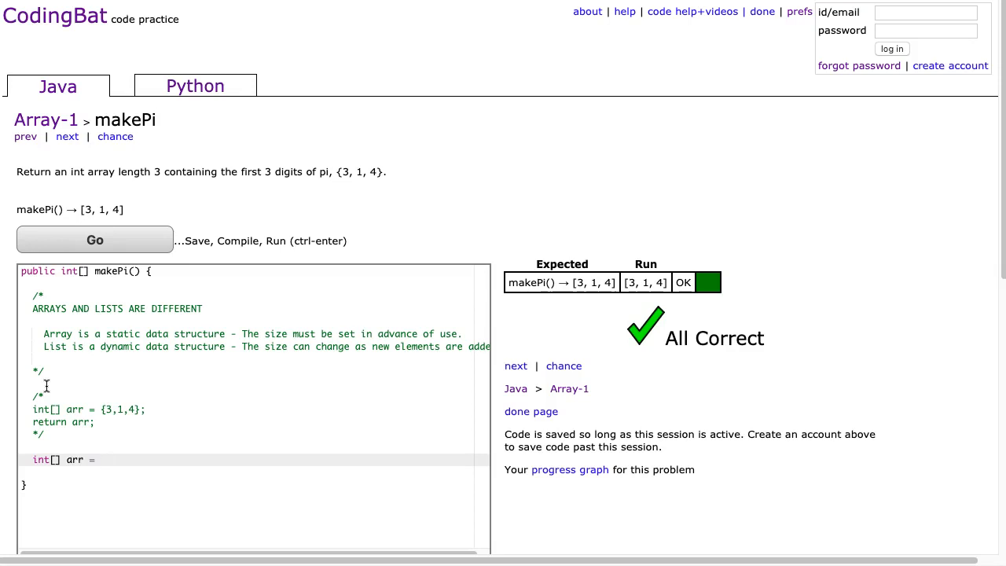
type("new int[3]")
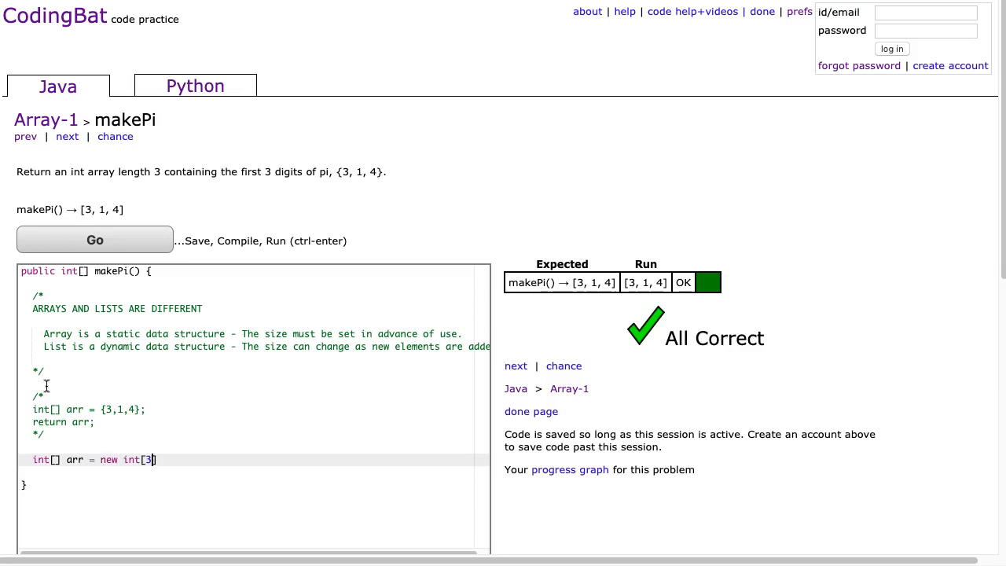
type("; //")
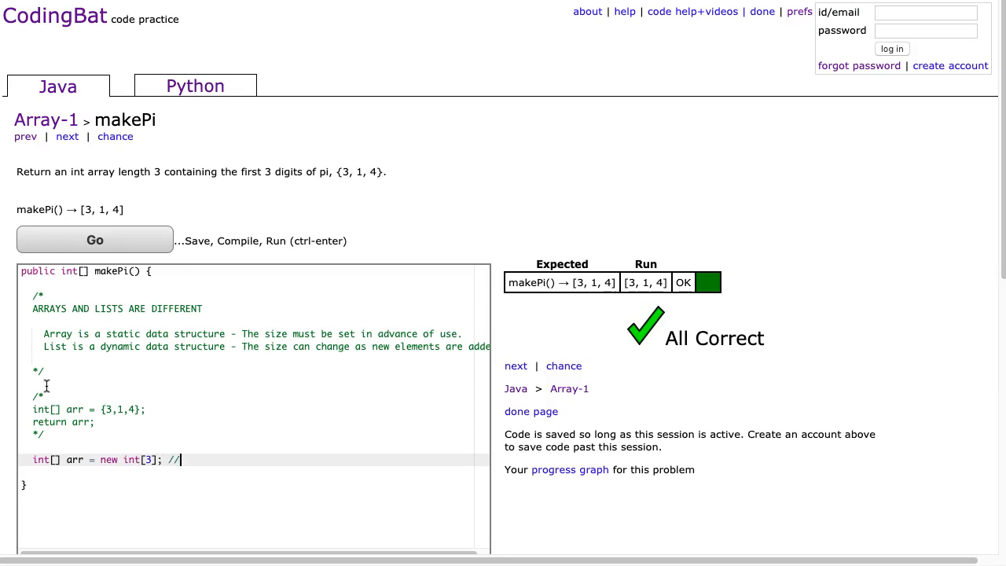
type("make an array of length 3")
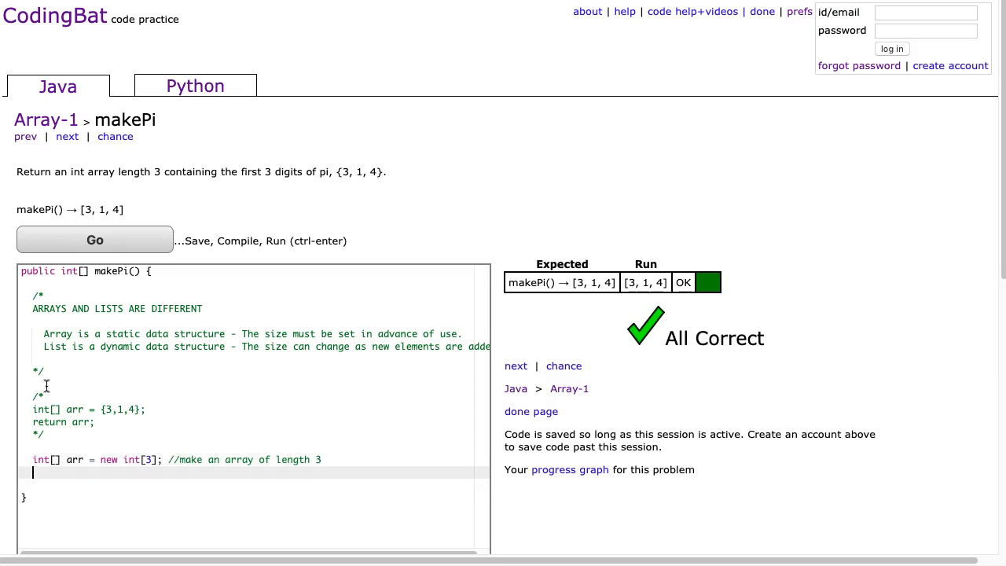
- Assign arr[0] = 3, arr[1] = 1, arr[2] = 4 and return arr
type("arrp")
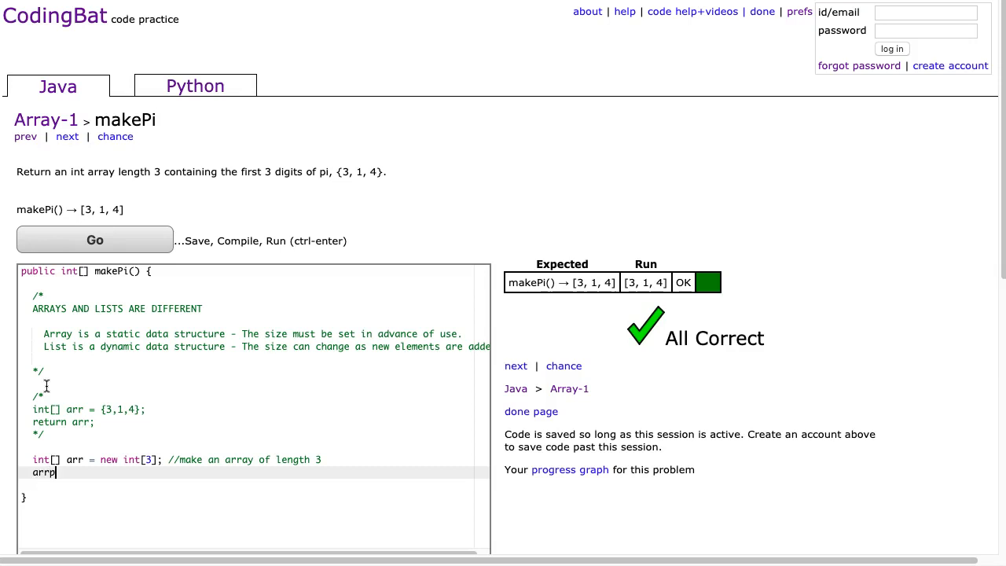
type("[0] = 3;")
type("arr[1")
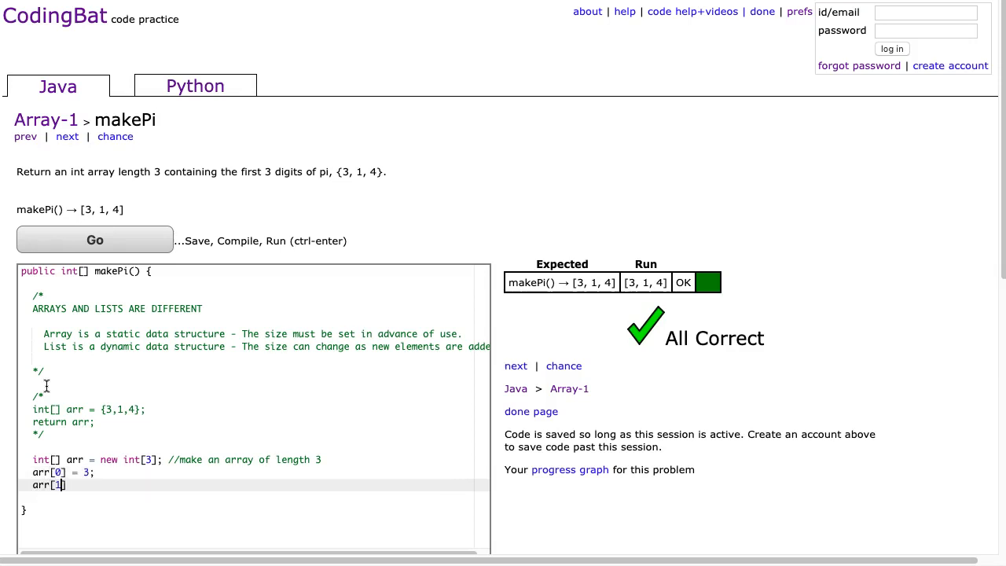
type("= 1;")
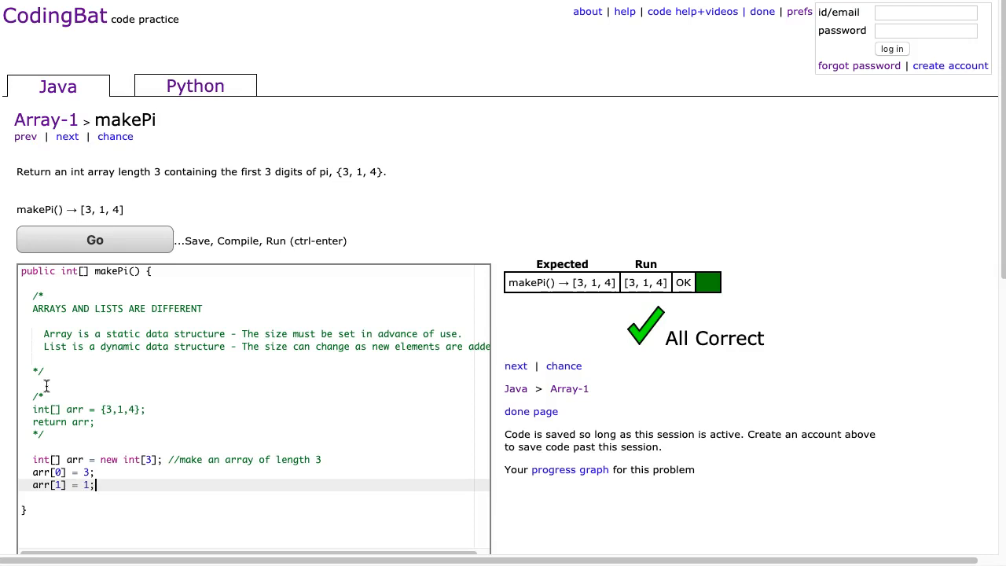
type("arr[2] = 4;")
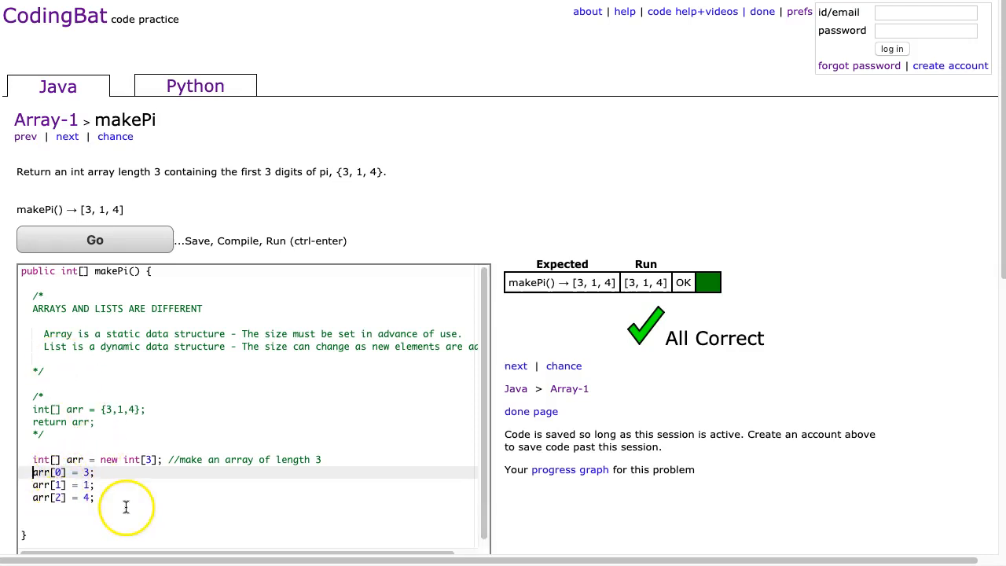
type("return arr;")
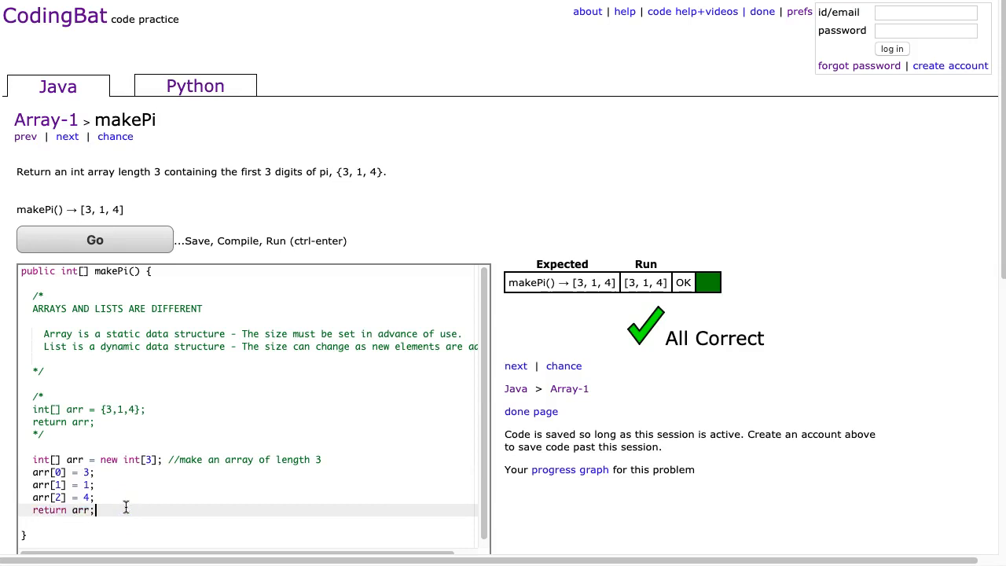